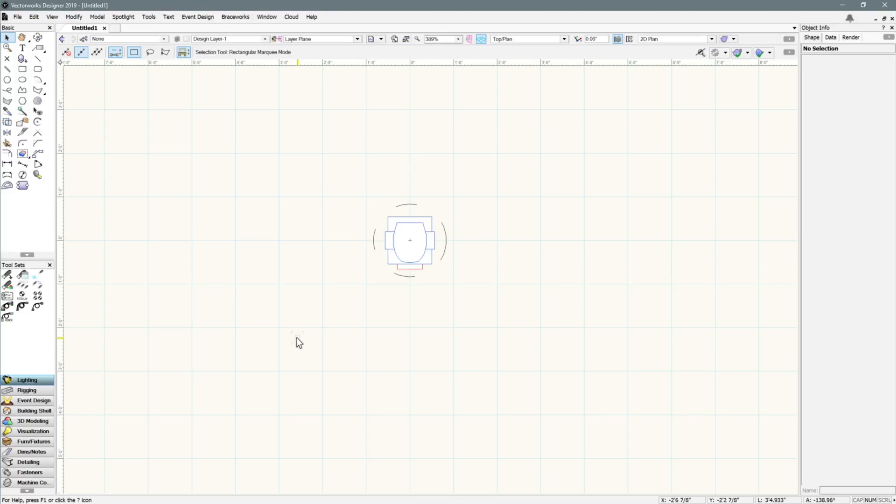
# - Bring up the Workspace Editor for the current Braceworks workspace
pyautogui.click(149, 16)
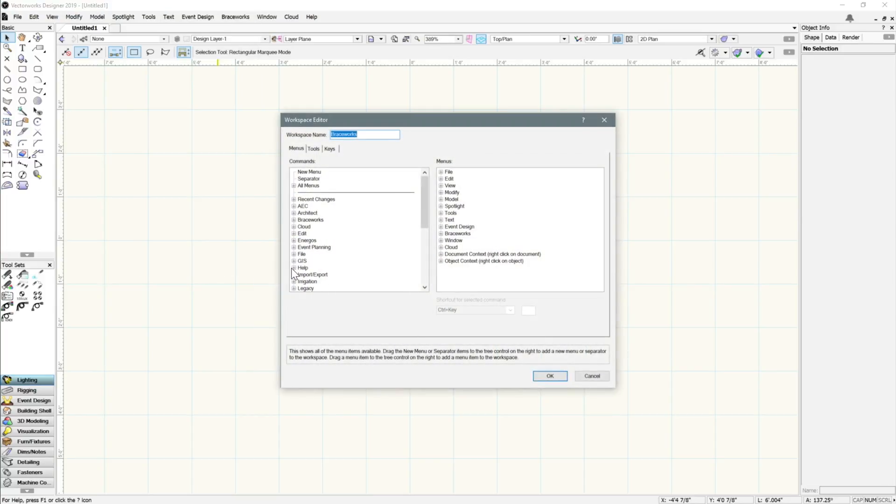
# - Add Export MVR from Import/Export commands to File > Export and save the workspace
pyautogui.click(294, 274)
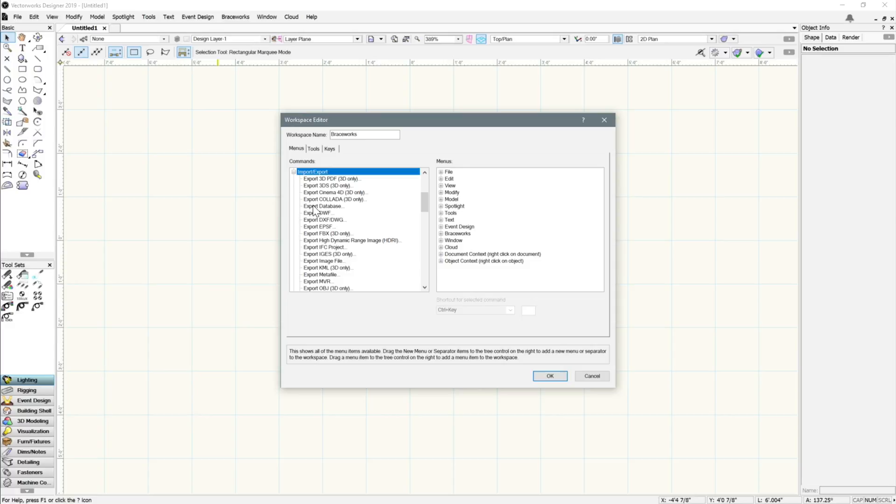
pyautogui.scroll(-3)
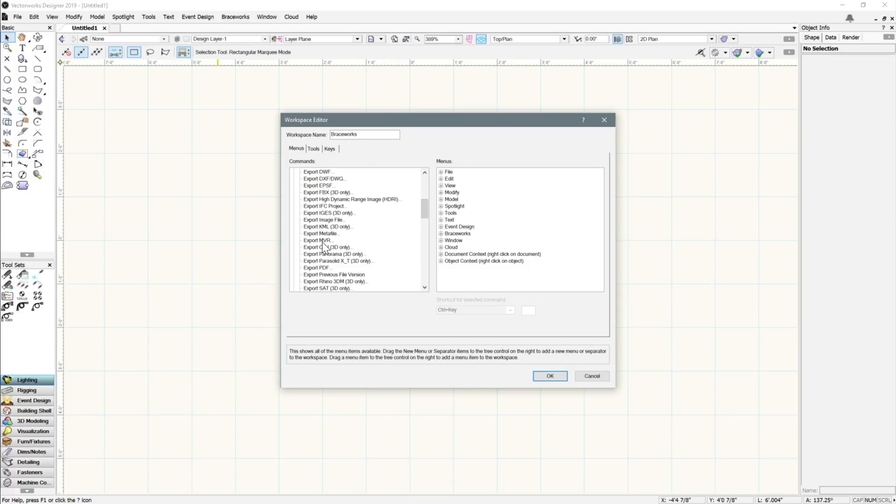
pyautogui.click(318, 240)
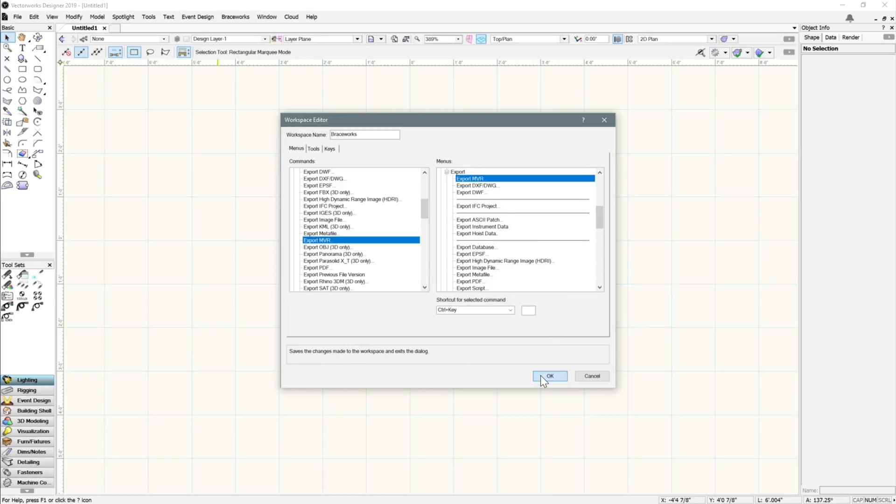
pyautogui.click(550, 376)
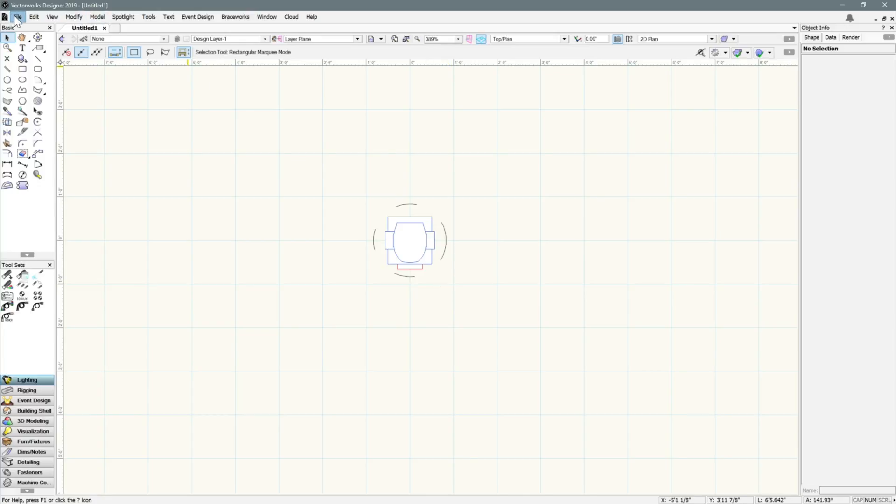
# - Run Export MVR with Export Data and Geometry for all objects and confirm
pyautogui.click(37, 269)
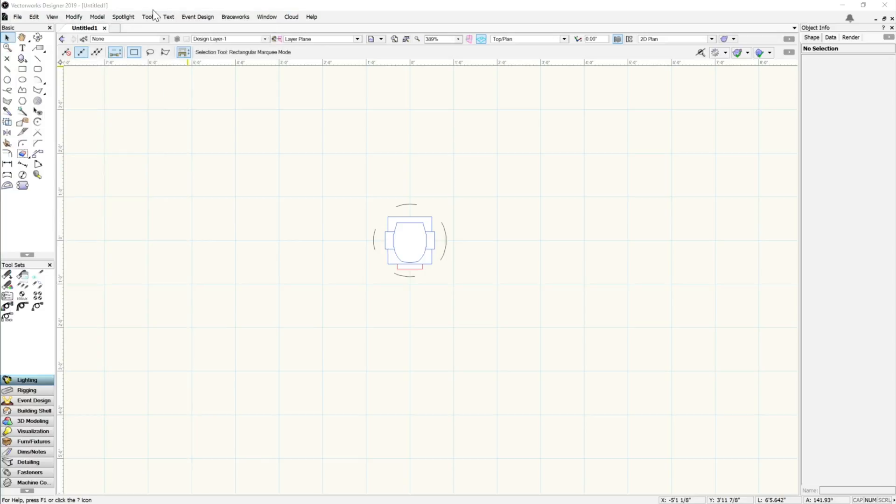
pyautogui.moveTo(239, 215)
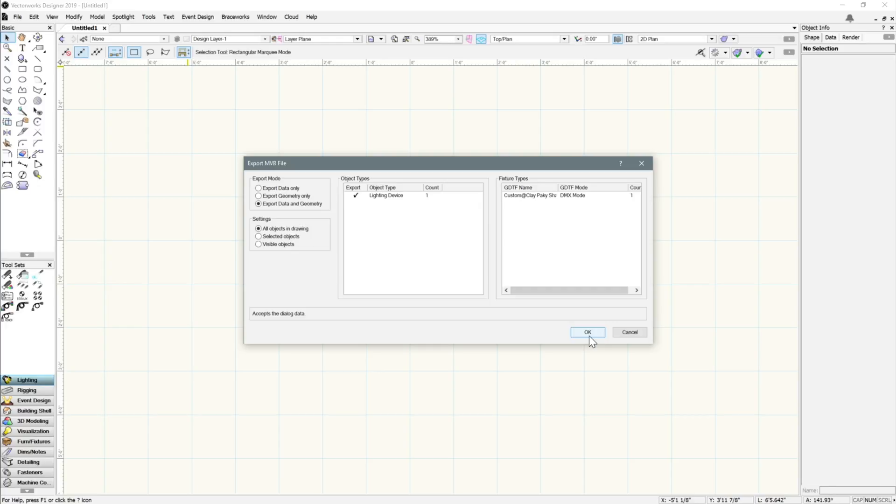
pyautogui.click(587, 333)
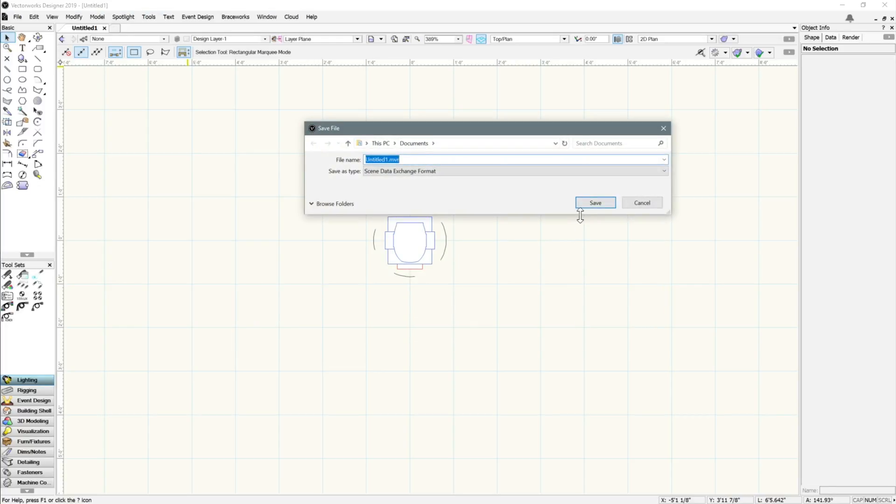